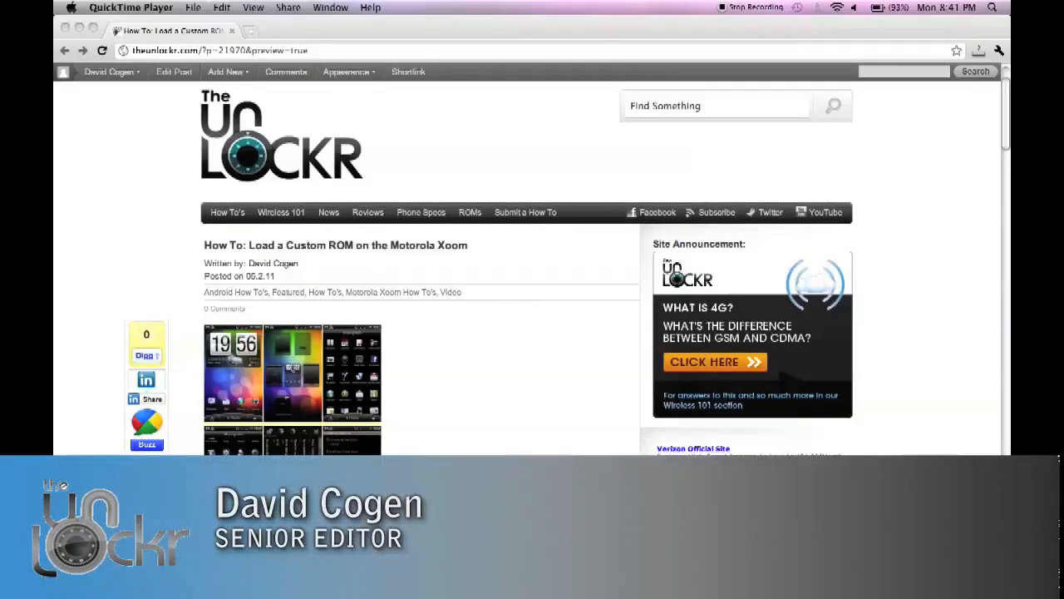
- Scroll down the Android ROMs page through the device list
{"action": "scroll", "scroll_direction": "down", "scroll_amount": 3}
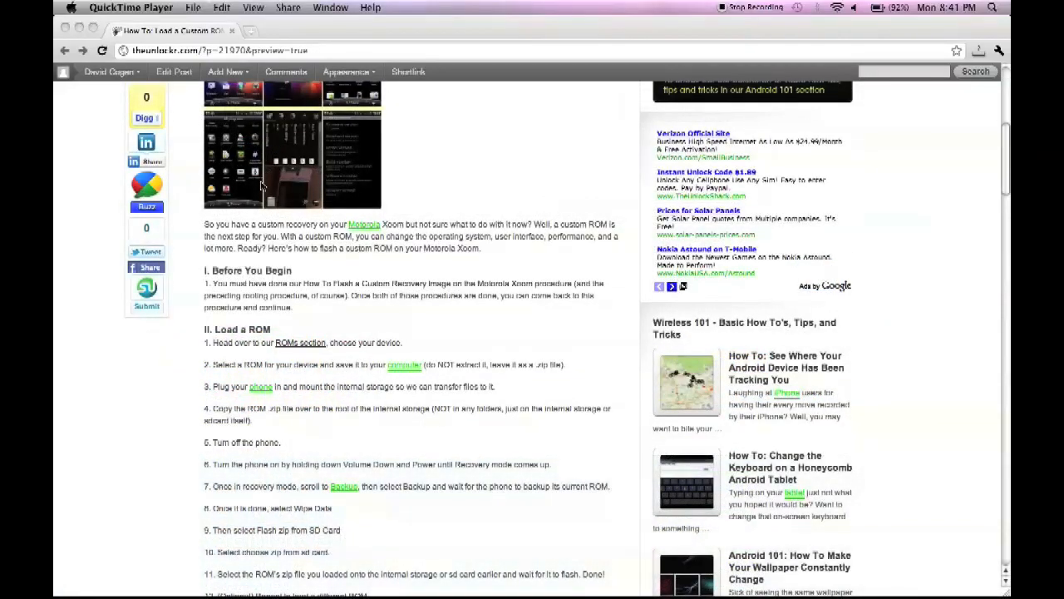
{"action": "mouse_move", "coordinate": [556, 336]}
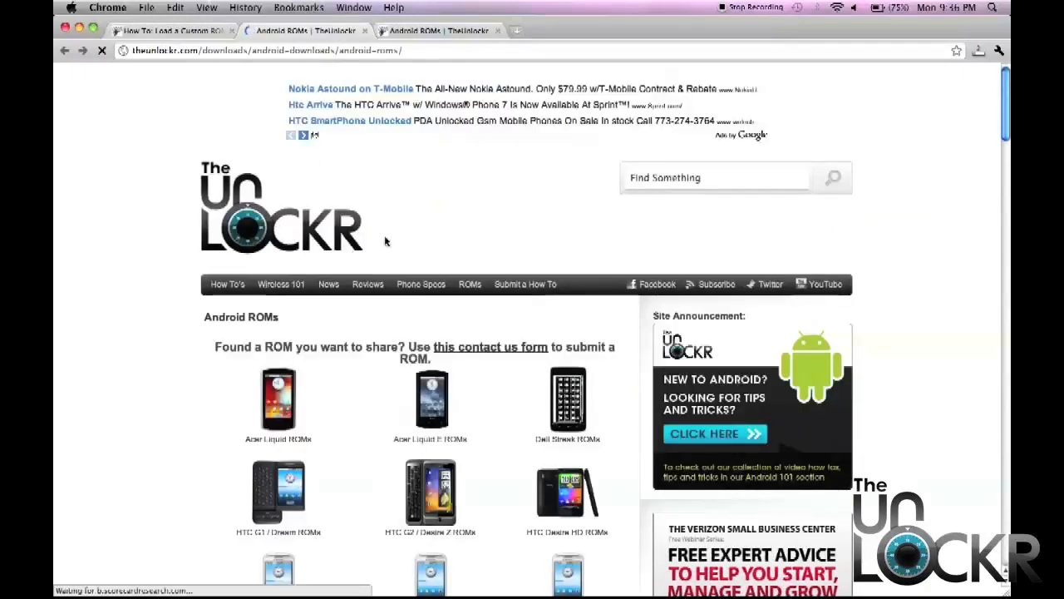
{"action": "scroll", "scroll_direction": "down", "scroll_amount": 3}
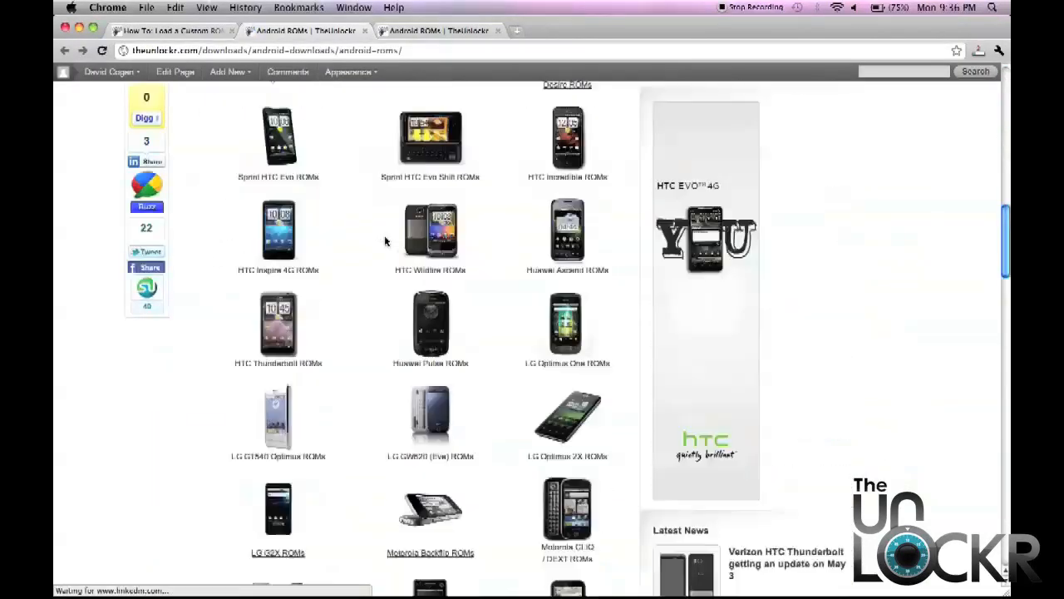
{"action": "scroll", "scroll_direction": "down", "scroll_amount": 3}
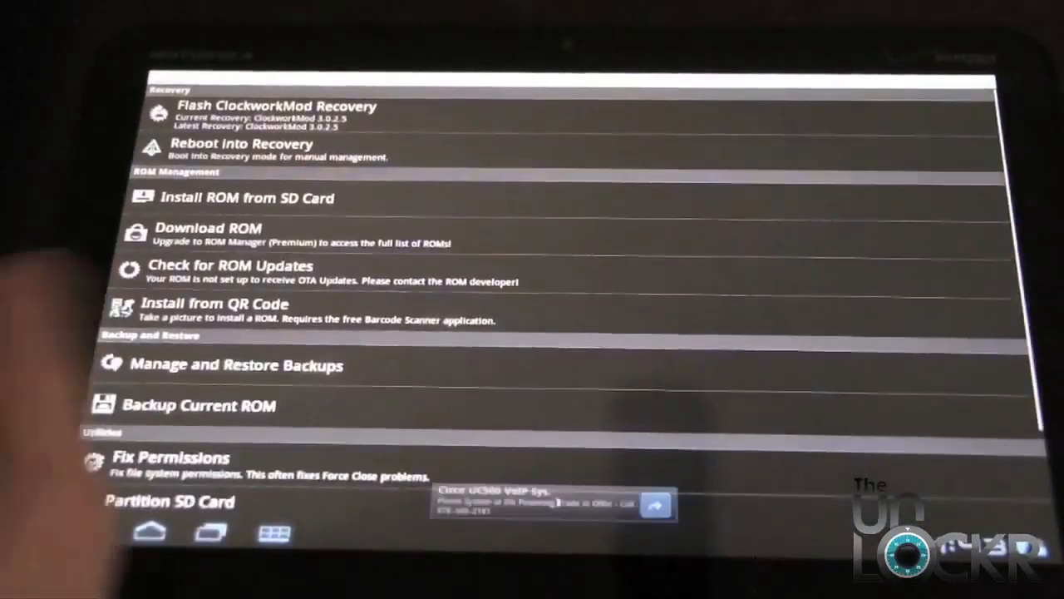
- Choose Reboot into Recovery and confirm to restart the Xoom
{"action": "left_click", "coordinate": [243, 150]}
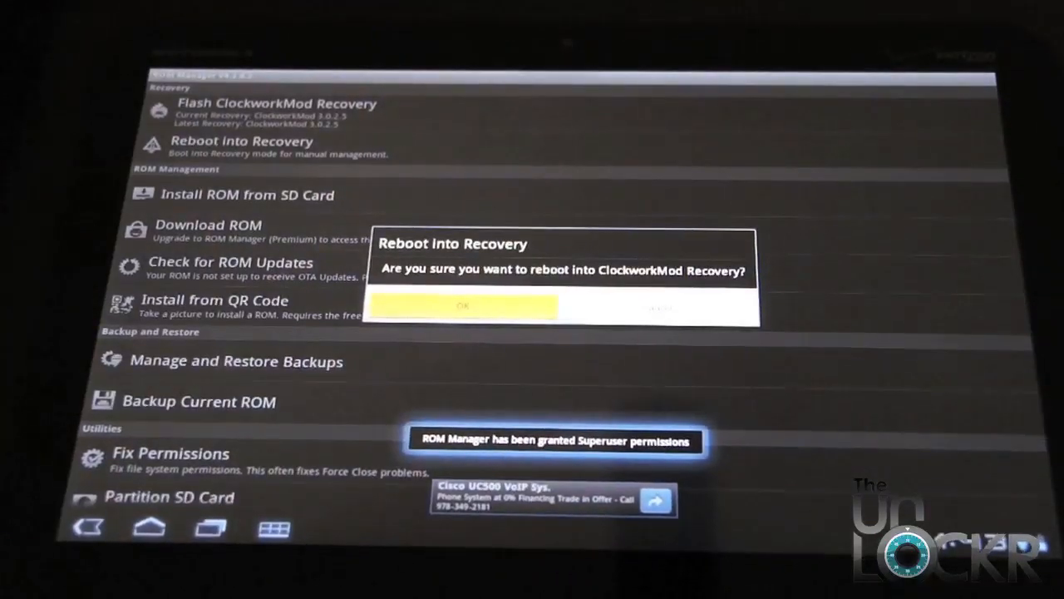
{"action": "left_click", "coordinate": [465, 307]}
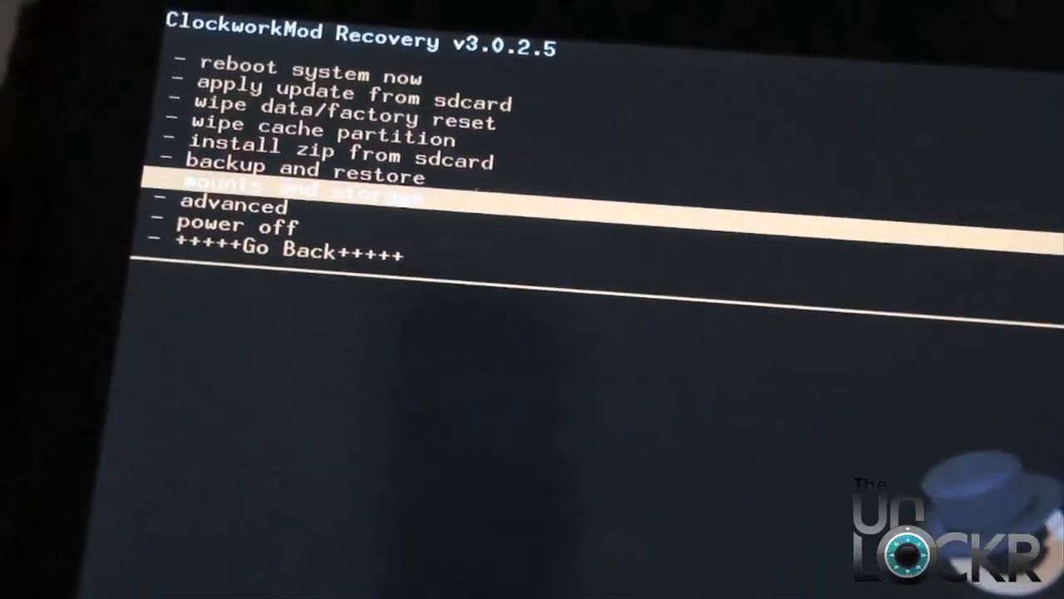
- Enter mounts and storage and move down toward mount USB storage
{"action": "left_click", "coordinate": [308, 187]}
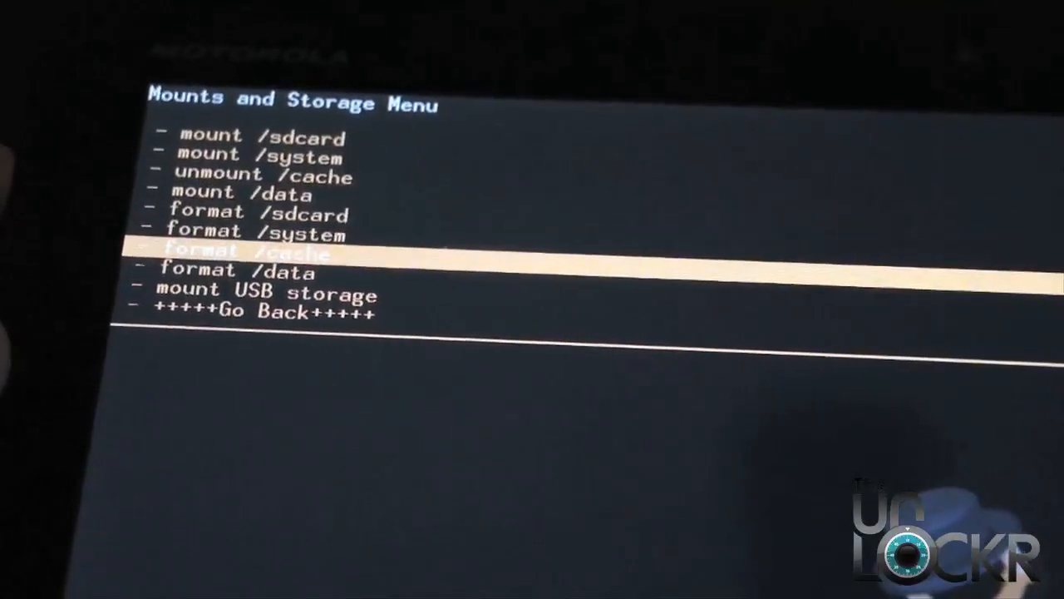
{"action": "key", "text": "Down"}
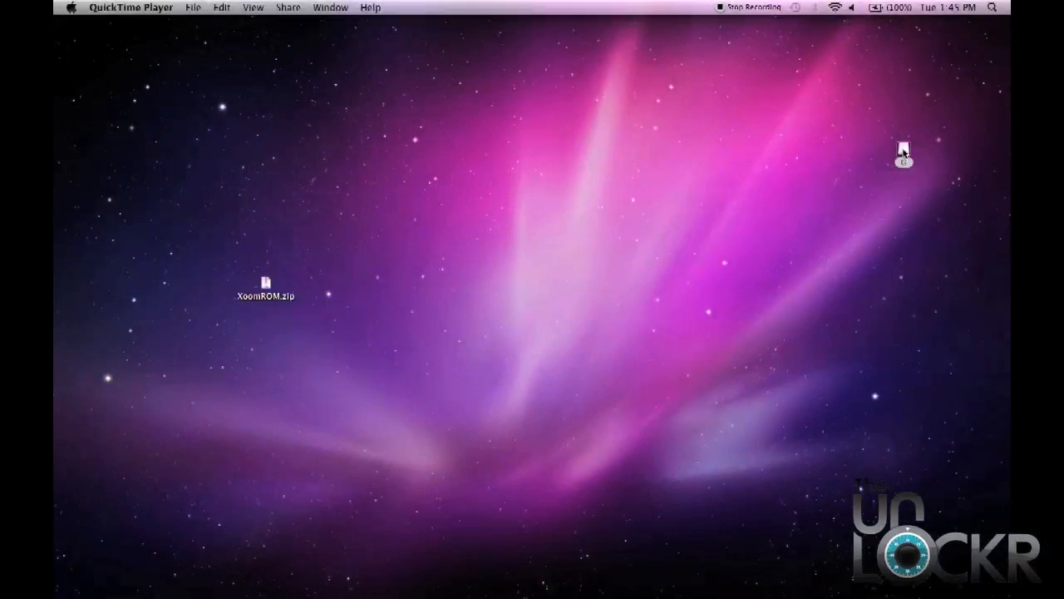
- Drag XoomROM.zip from the desktop into the Xoom's mounted drive window
{"action": "double_click", "coordinate": [903, 153]}
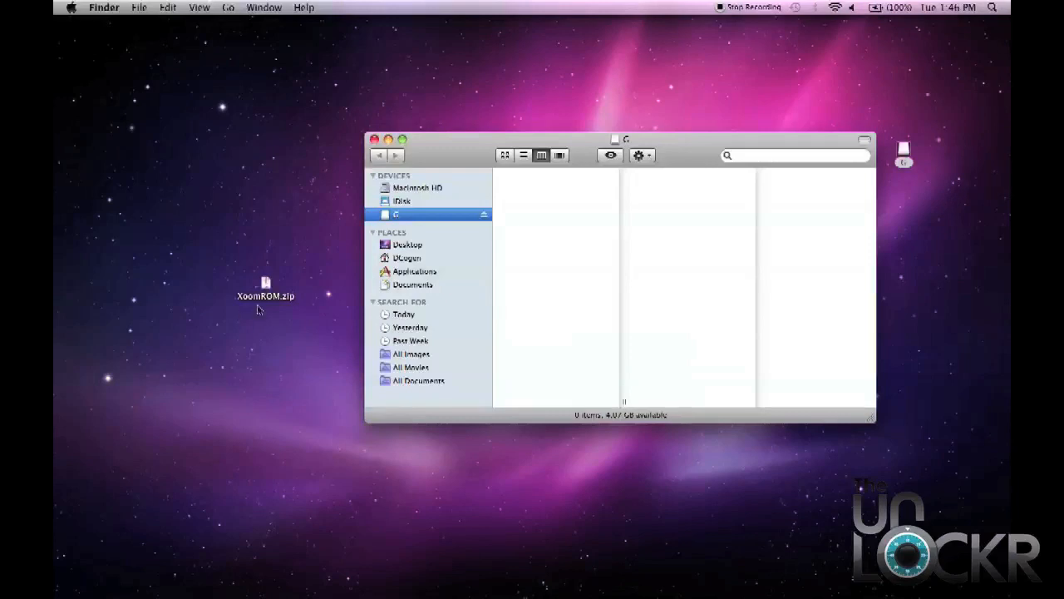
{"action": "left_click", "coordinate": [266, 296]}
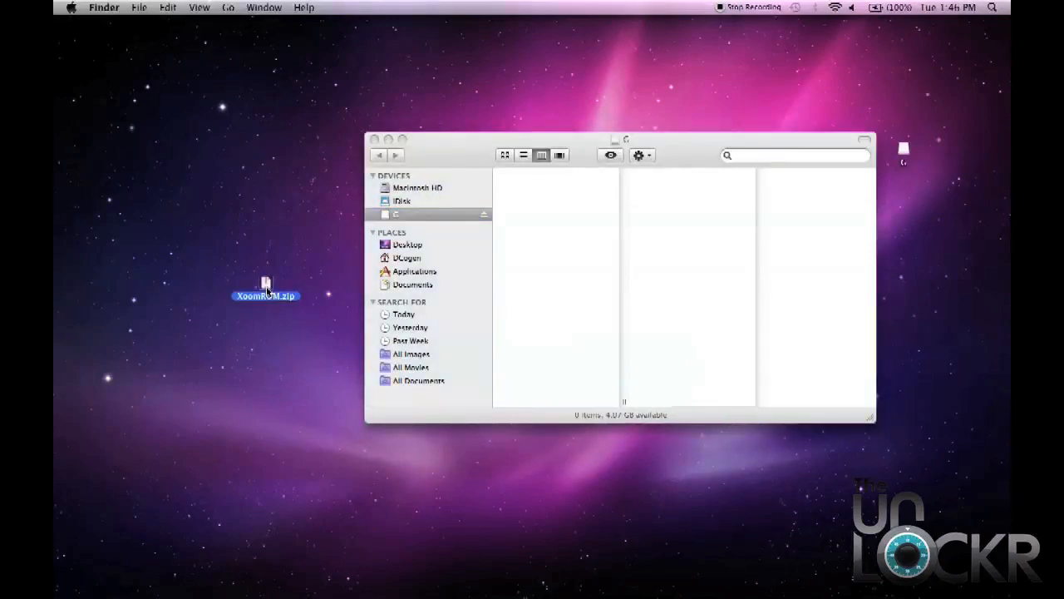
{"action": "left_click_drag", "start_coordinate": [266, 296], "coordinate": [539, 175]}
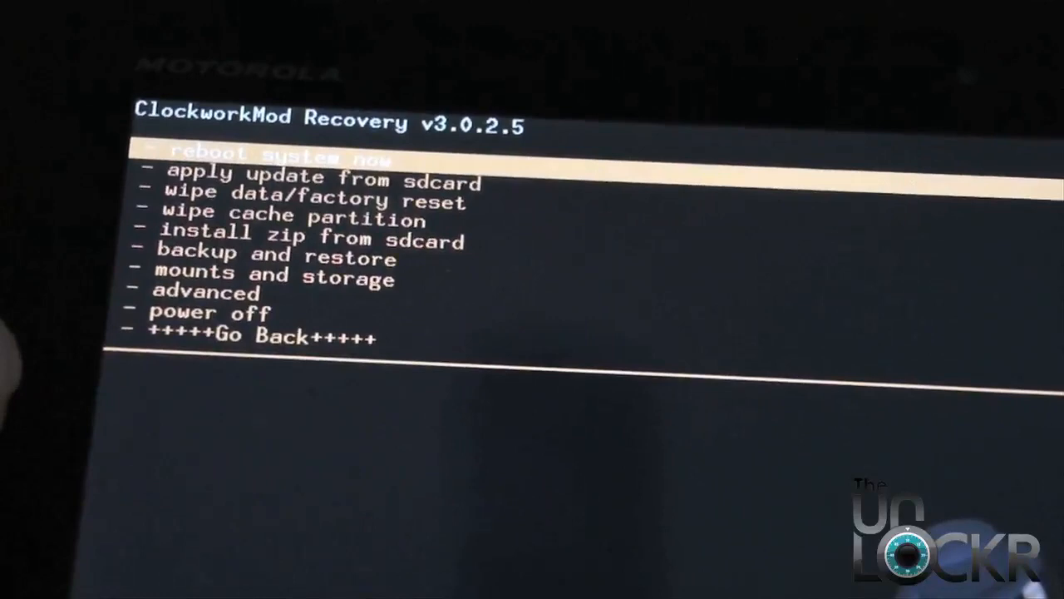
- Move the recovery menu selection down toward unmount
{"action": "key", "text": "down"}
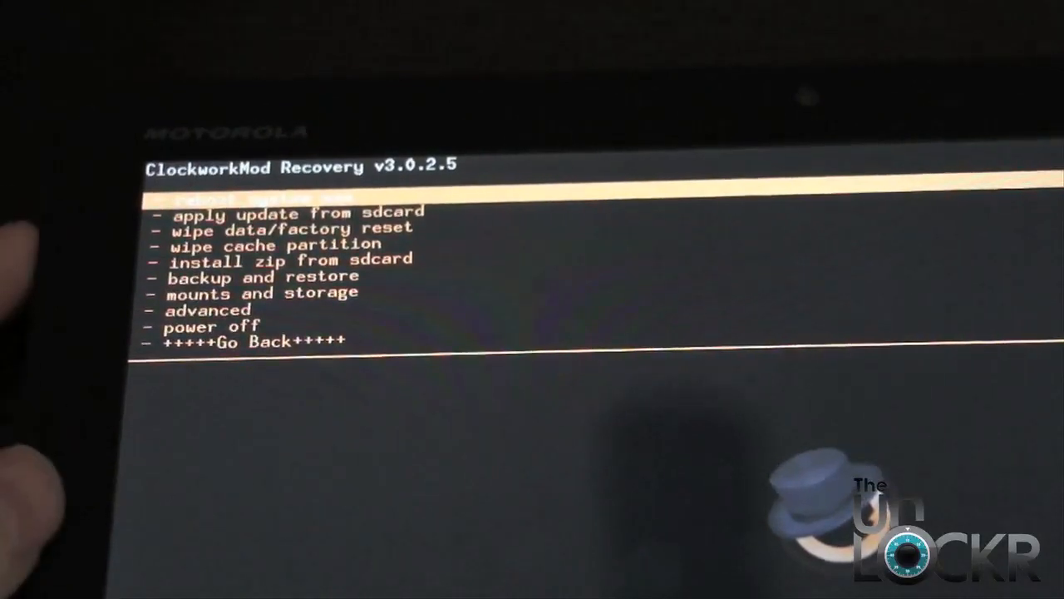
{"action": "key", "text": "down"}
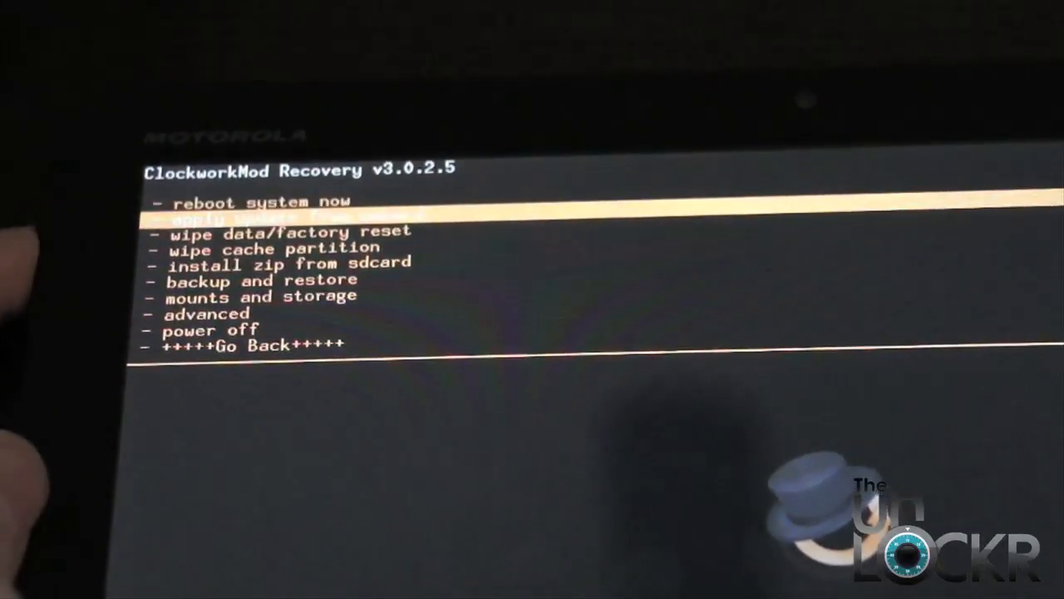